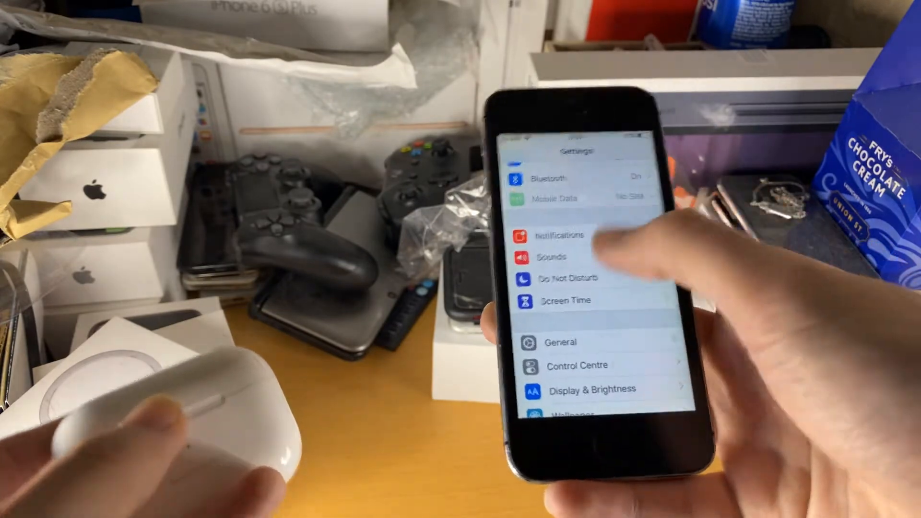
click(549, 178)
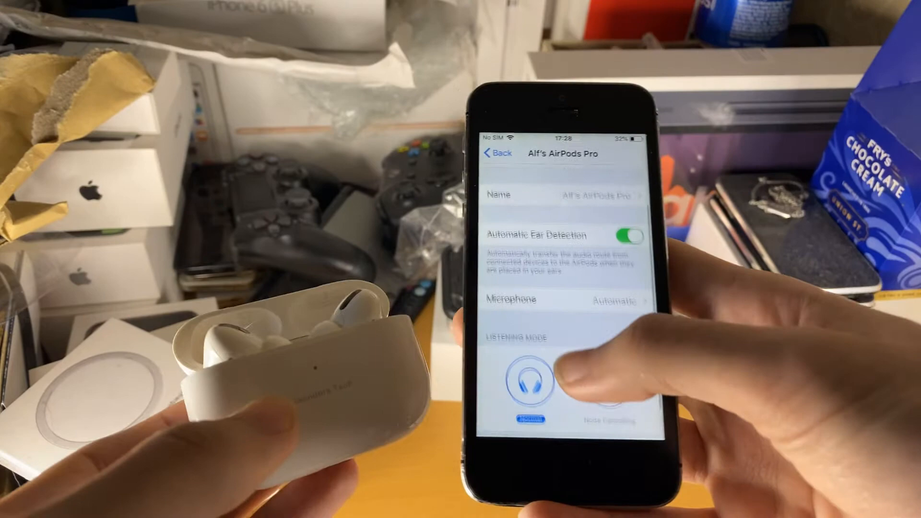
click(498, 154)
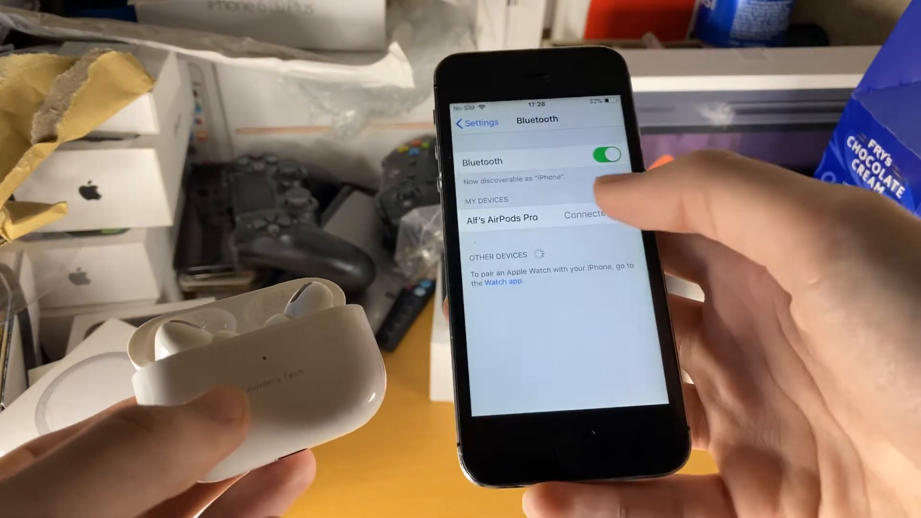
click(502, 216)
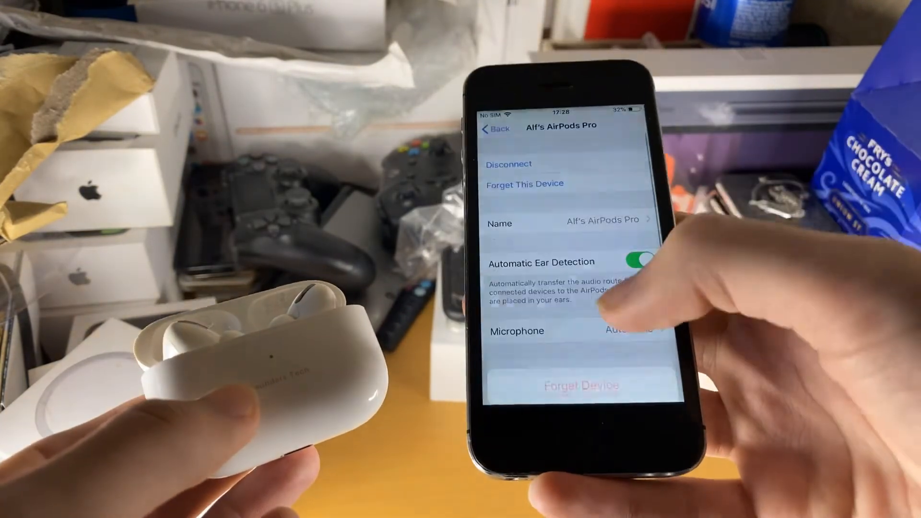
click(495, 128)
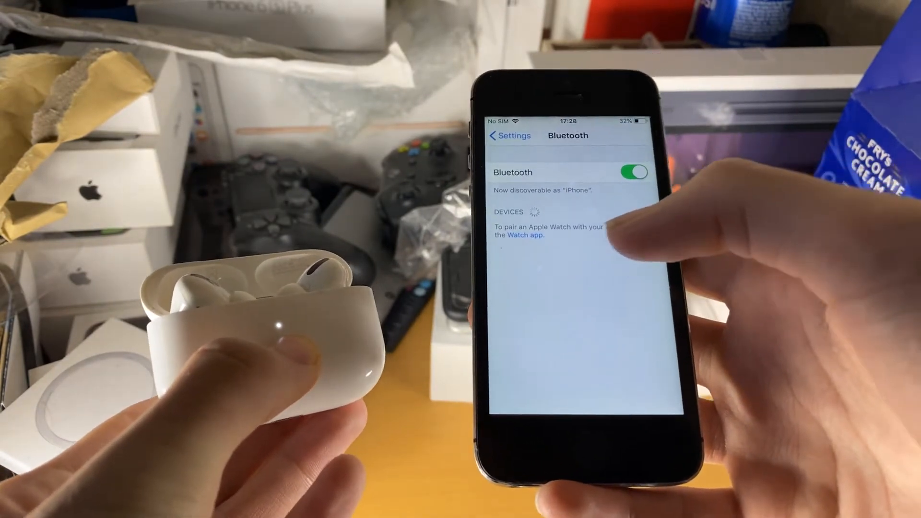
click(510, 135)
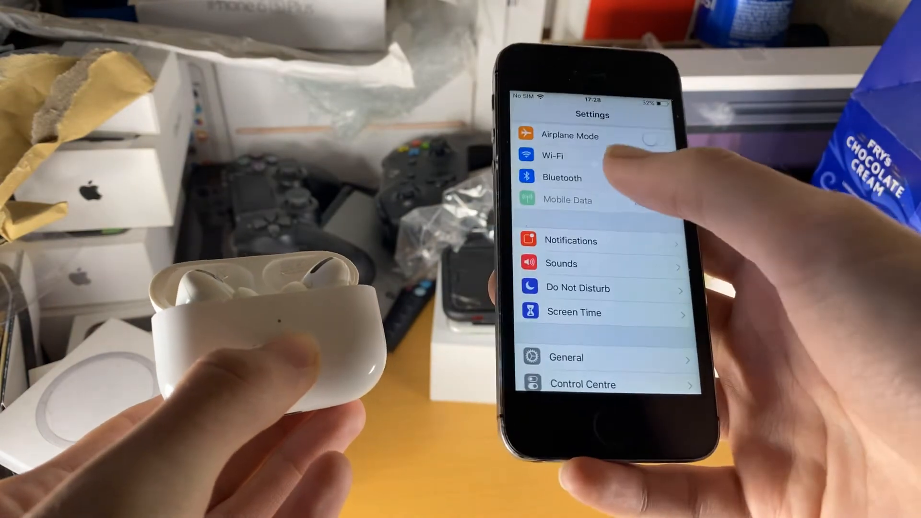
click(561, 177)
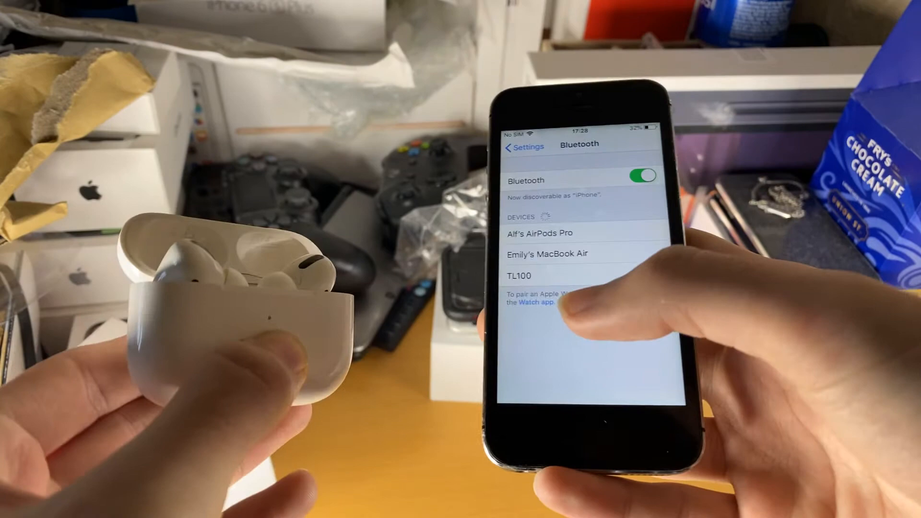
Pair the AirPods Pro and dismiss the 100% battery popup
click(540, 233)
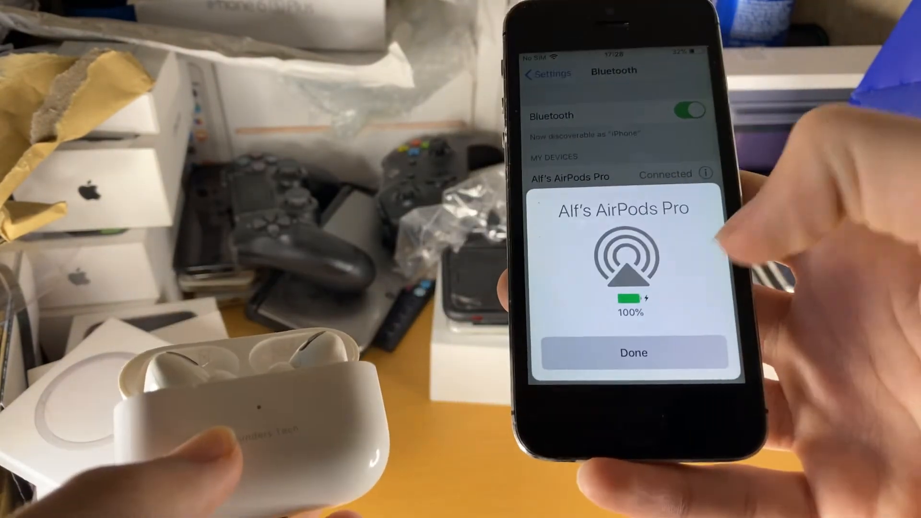
click(633, 352)
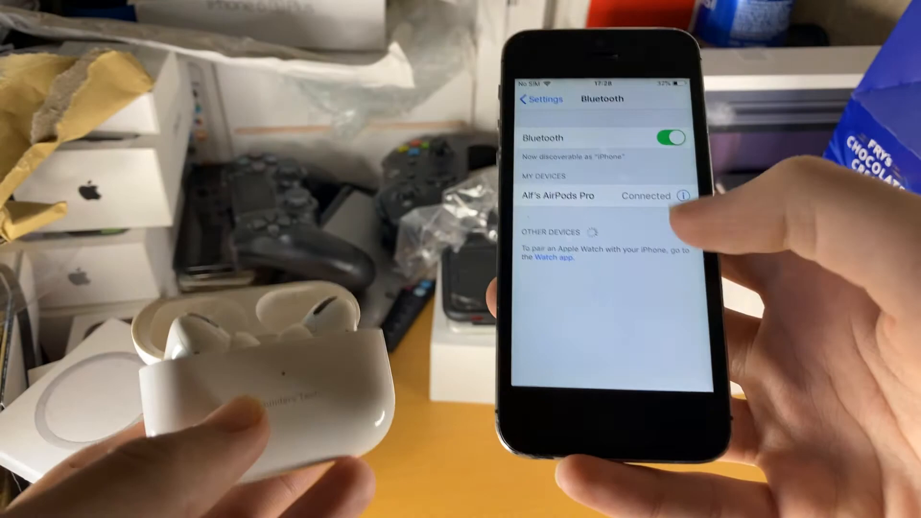